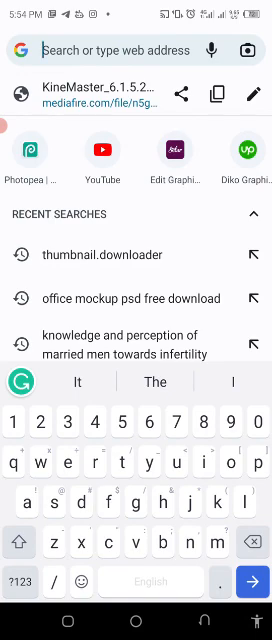
Search Google for 'free font download for pixellab' from the address bar.
{"action": "type", "text": "font"}
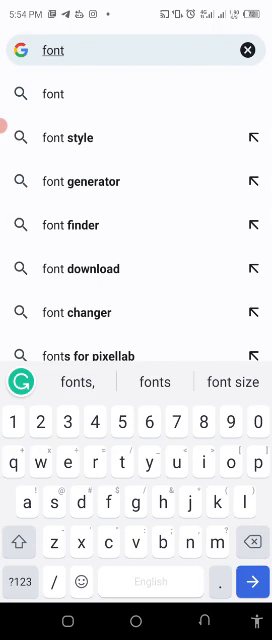
{"action": "type", "text": "freelancer.com"}
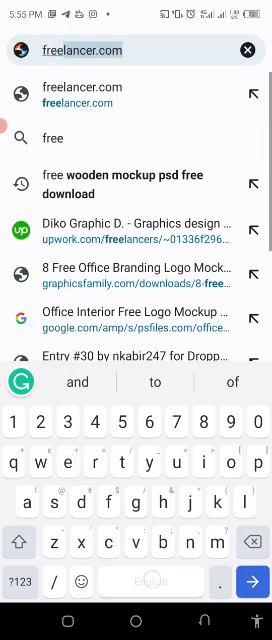
{"action": "type", "text": "free font download for pixellab"}
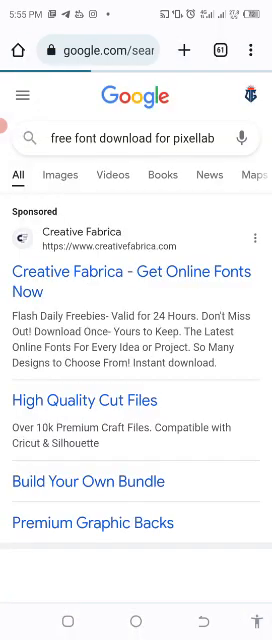
Scroll the results to reach the 'Top | dafont.com' link and go to it.
{"action": "scroll", "scroll_direction": "down", "scroll_amount": 3}
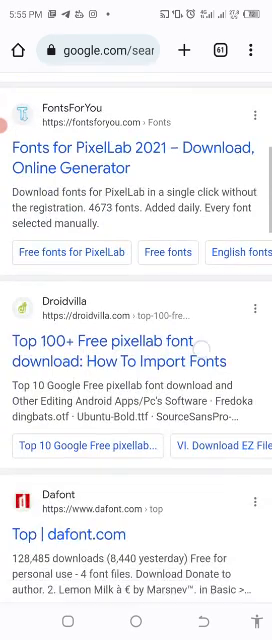
{"action": "scroll", "scroll_direction": "down", "scroll_amount": 3}
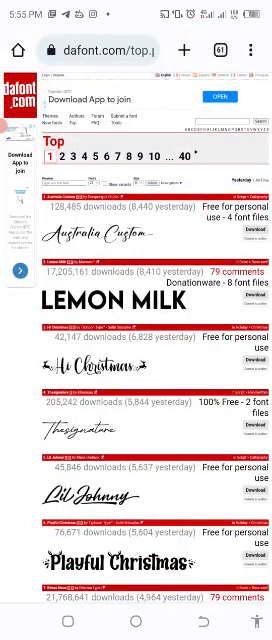
Find Australia Custom in the Top fonts list and download it.
{"action": "scroll", "scroll_direction": "down", "scroll_amount": 3}
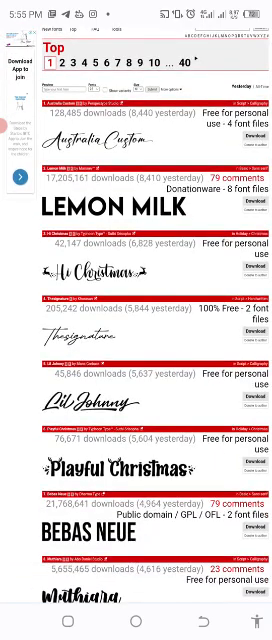
{"action": "scroll", "scroll_direction": "down", "scroll_amount": 3}
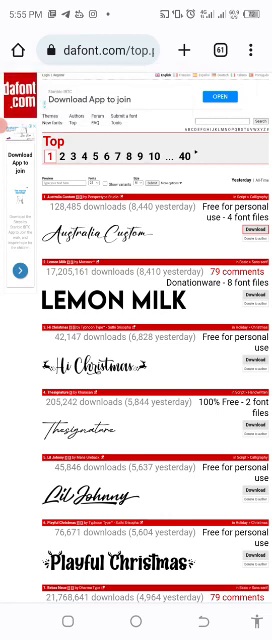
{"action": "left_click", "coordinate": [256, 50]}
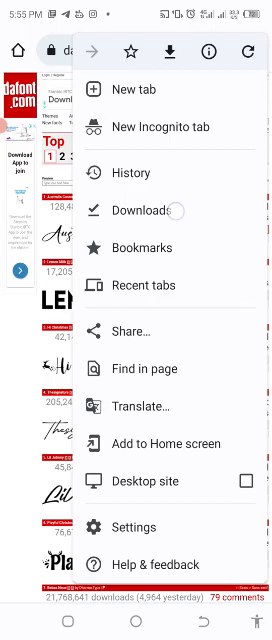
View Chrome's Downloads list to confirm the Australia Custom zip arrived.
{"action": "left_click", "coordinate": [136, 210]}
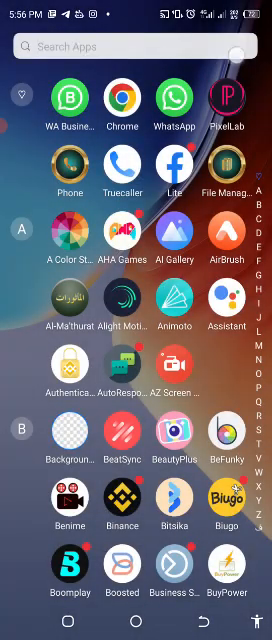
Find ZArchiver in Play Store, install it and launch it once ready.
{"action": "type", "text": "Play"}
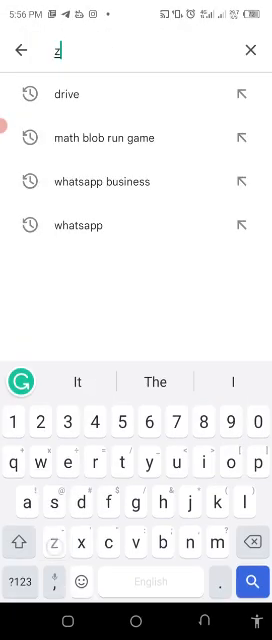
{"action": "type", "text": "arxhover"}
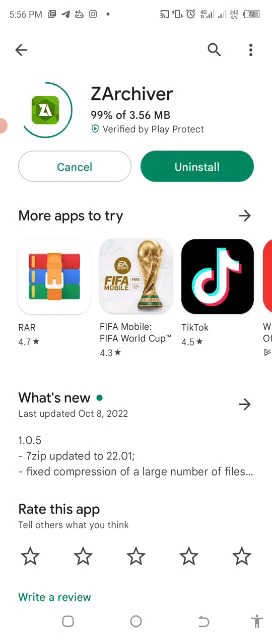
{"action": "left_click", "coordinate": [190, 168]}
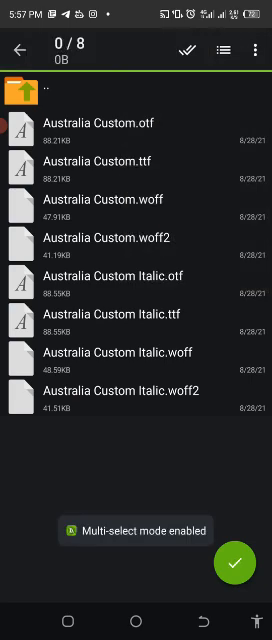
Bring up ZArchiver's overflow options over the Australia Custom .otf/.ttf/.woff files.
{"action": "left_click", "coordinate": [258, 50]}
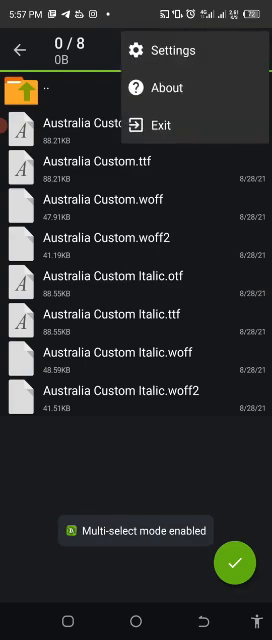